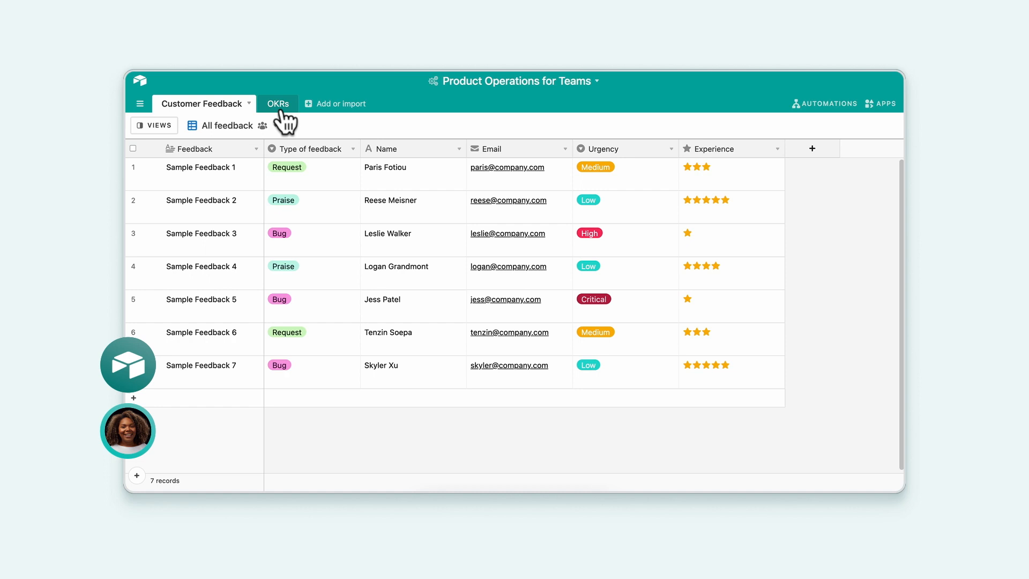
# Step: Add Quarter and Stakeholder fields to OKRs, group by Objective, and hide Objective
pyautogui.click(276, 103)
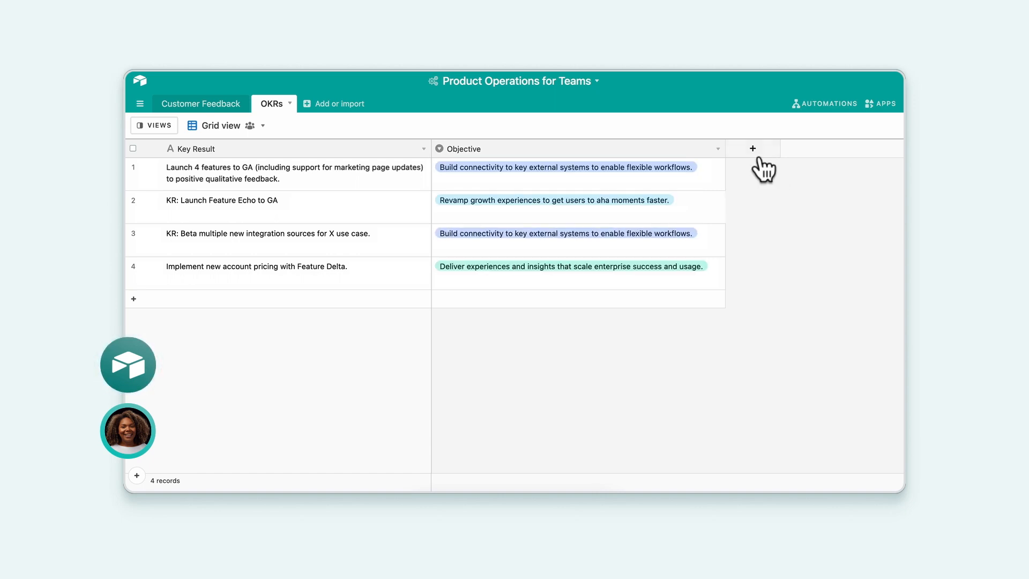
pyautogui.click(752, 148)
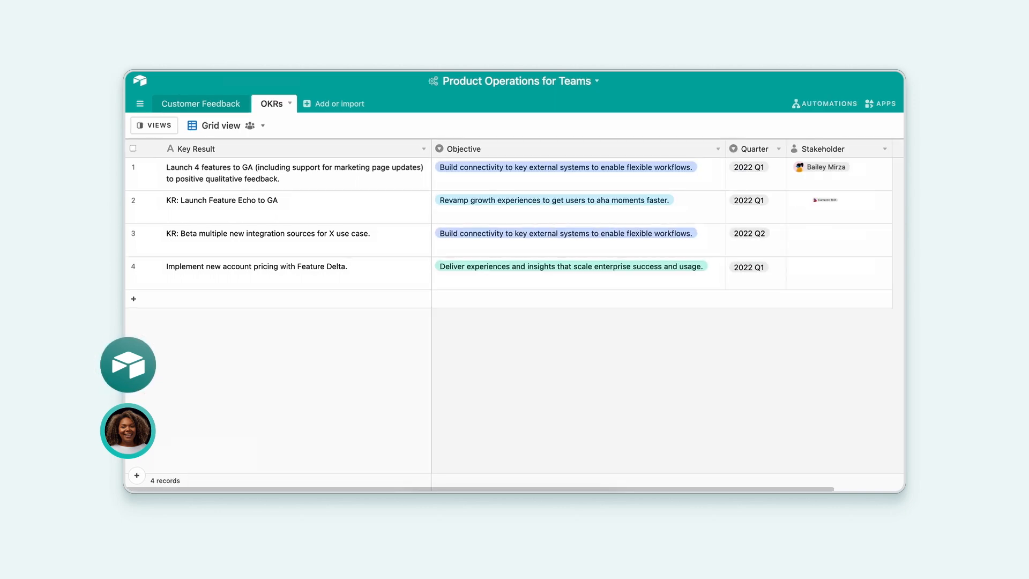
pyautogui.click(413, 126)
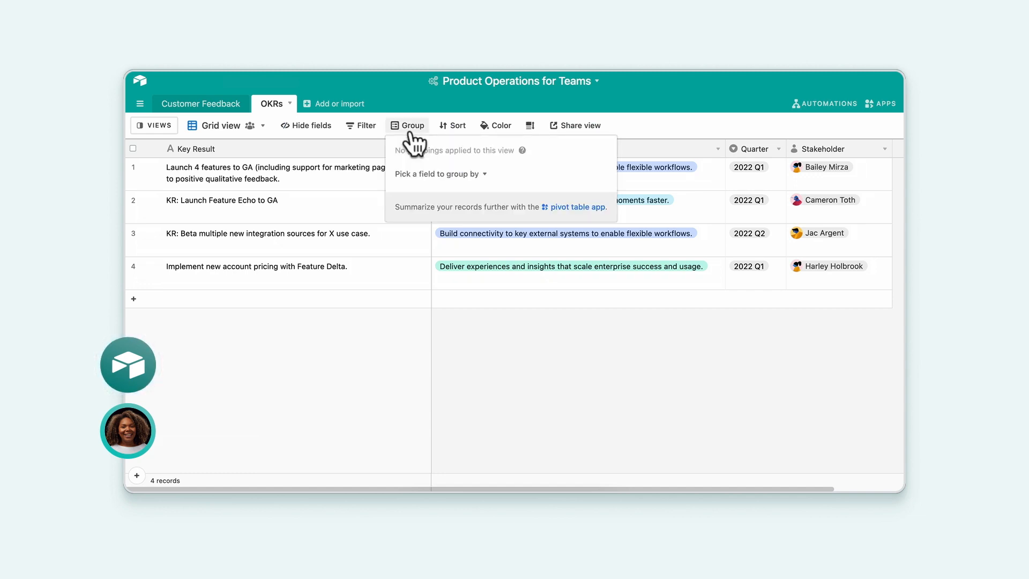
pyautogui.click(439, 173)
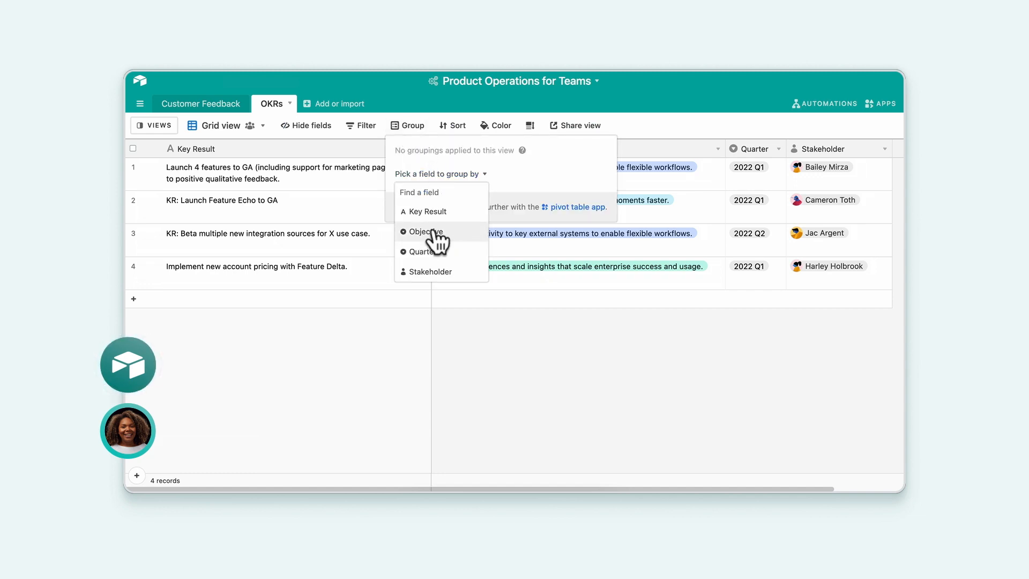
pyautogui.click(424, 231)
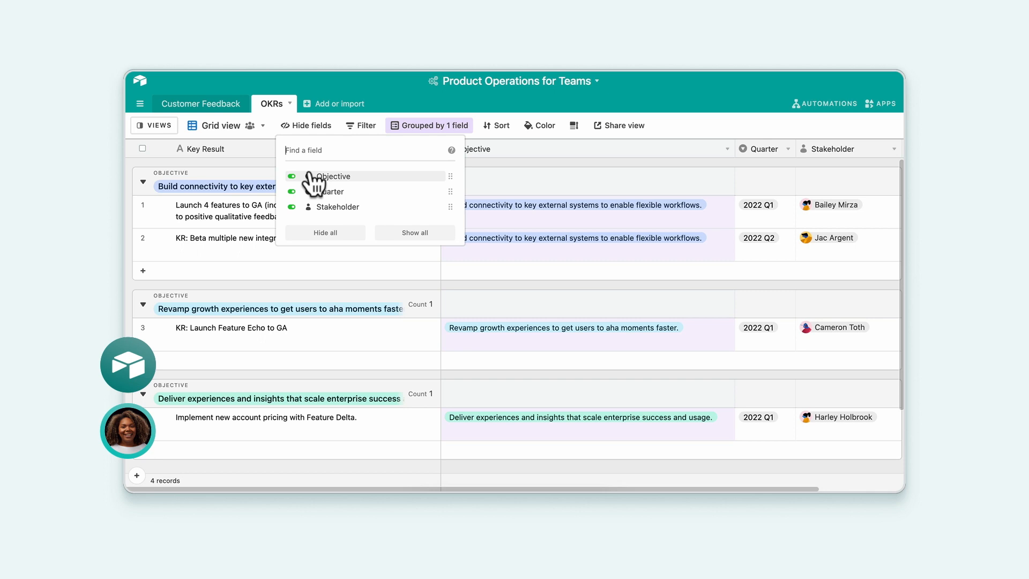
pyautogui.click(292, 176)
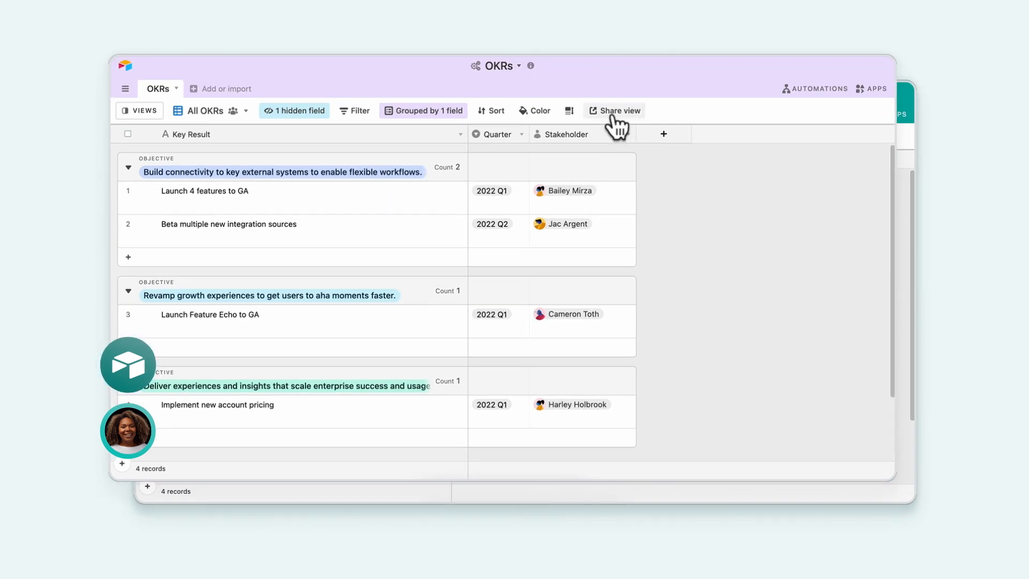
pyautogui.click(617, 110)
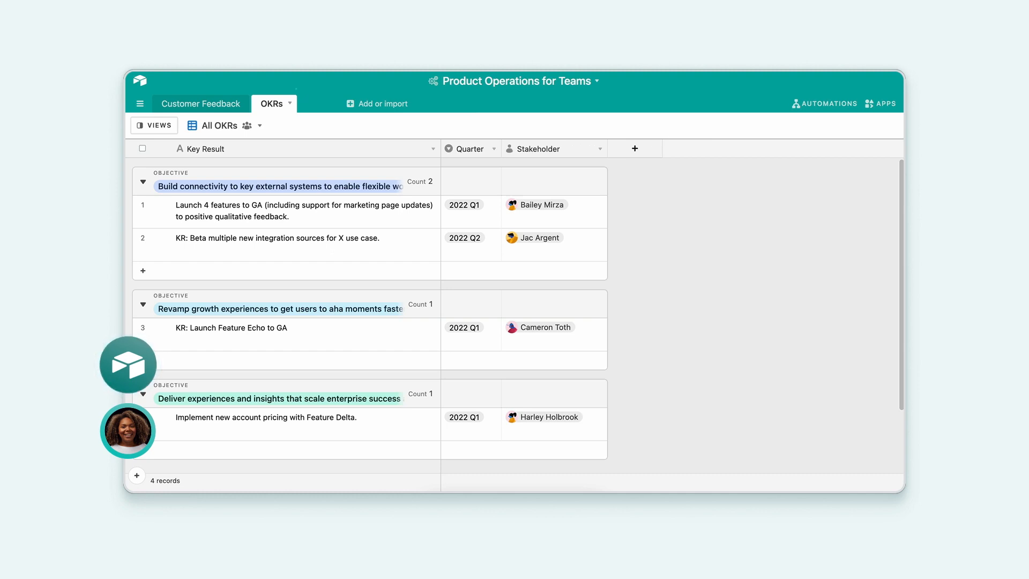
# Step: Create a Features table with a Status field and add Feature Juliett and Feature Kilo
pyautogui.click(321, 103)
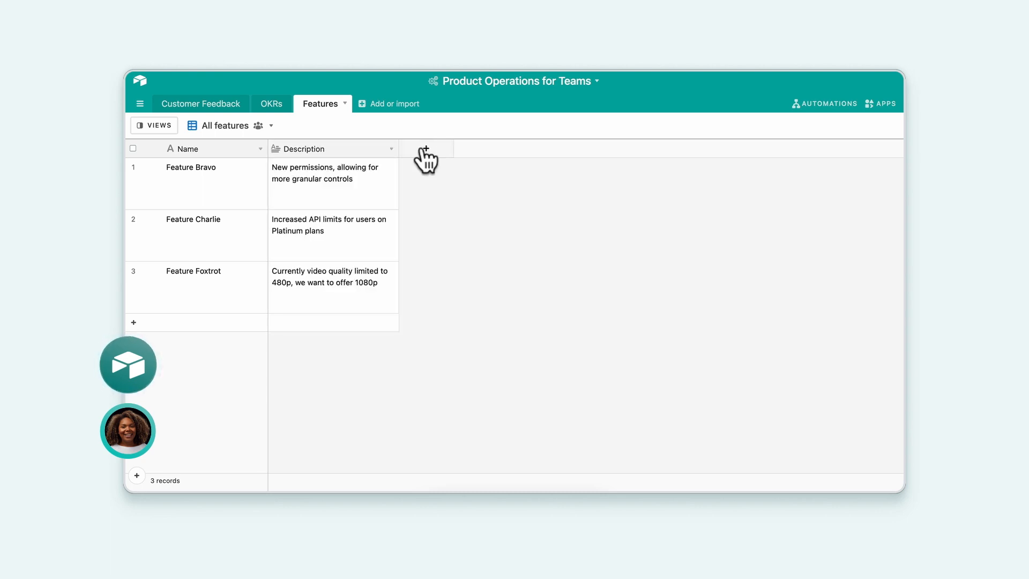
pyautogui.click(425, 149)
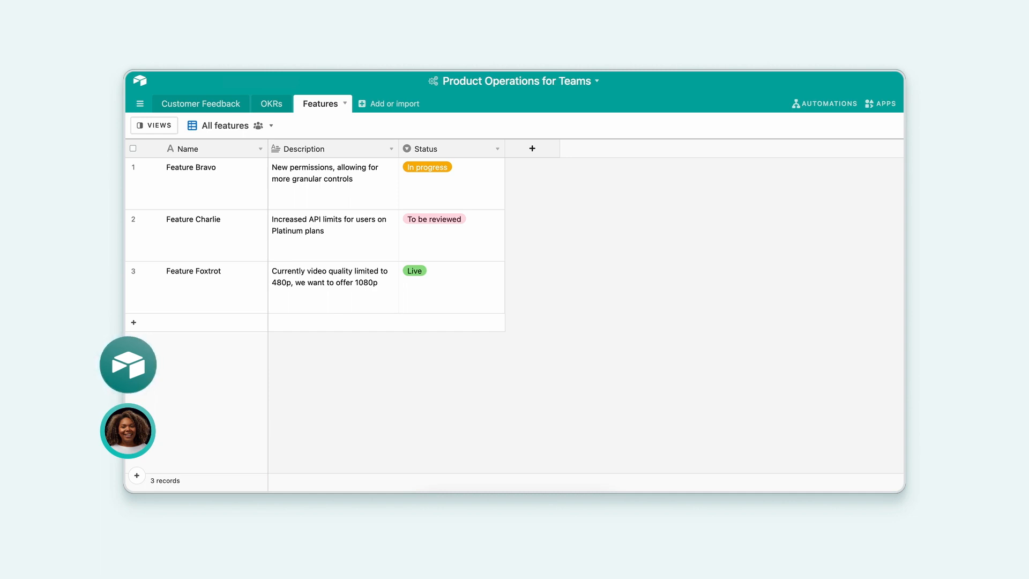
pyautogui.moveTo(197, 341)
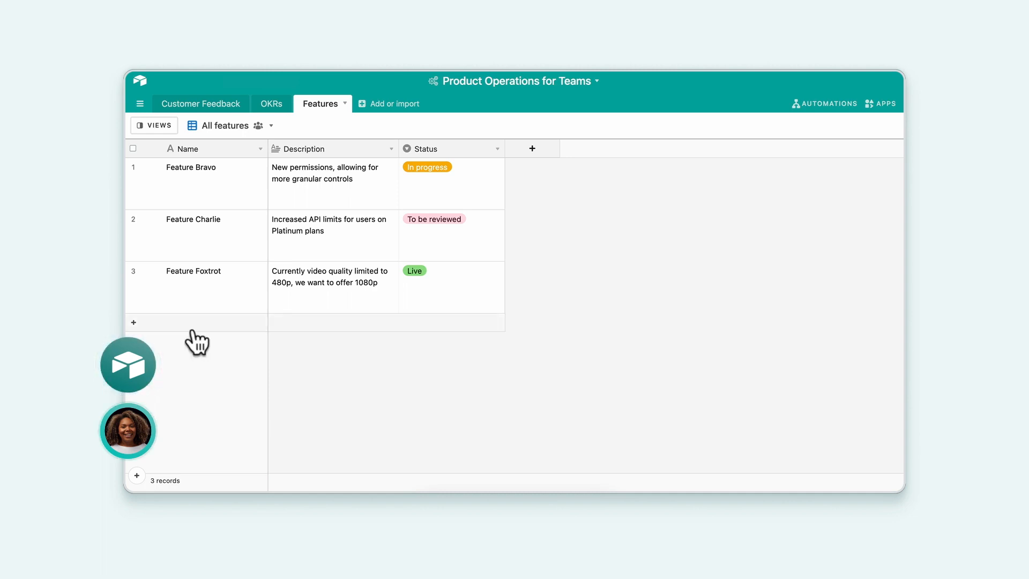
pyautogui.click(134, 322)
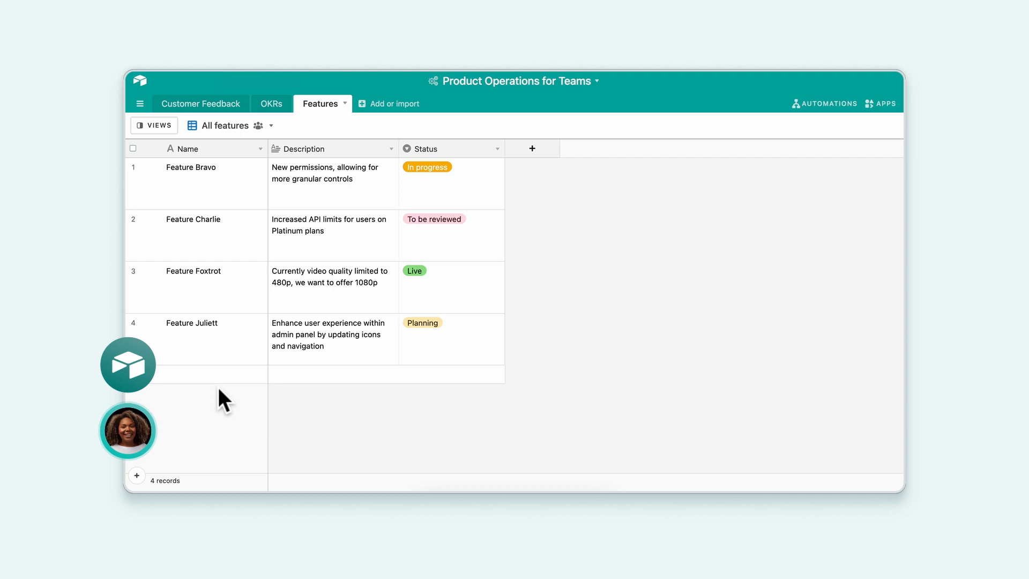
pyautogui.click(136, 475)
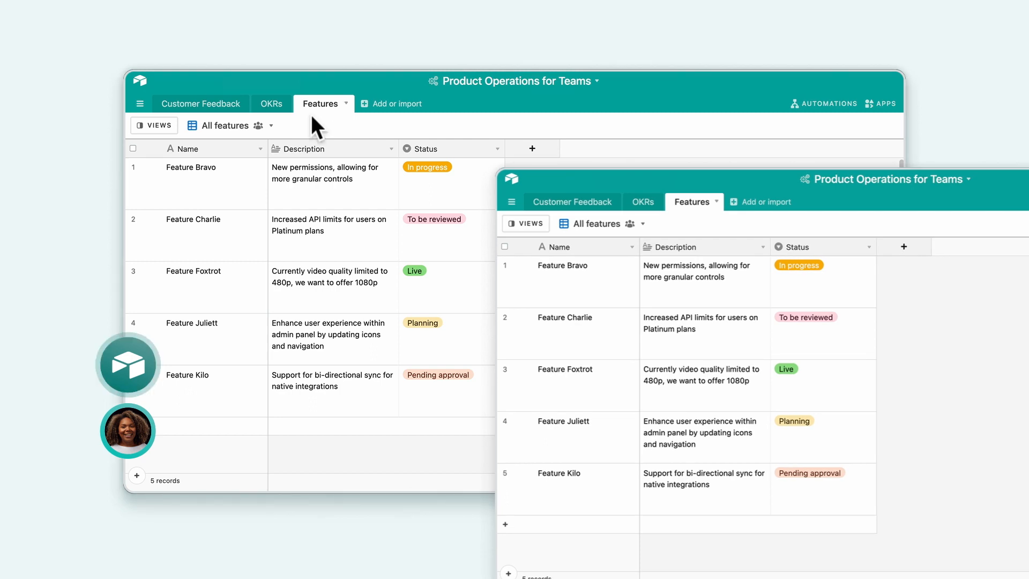
pyautogui.click(270, 103)
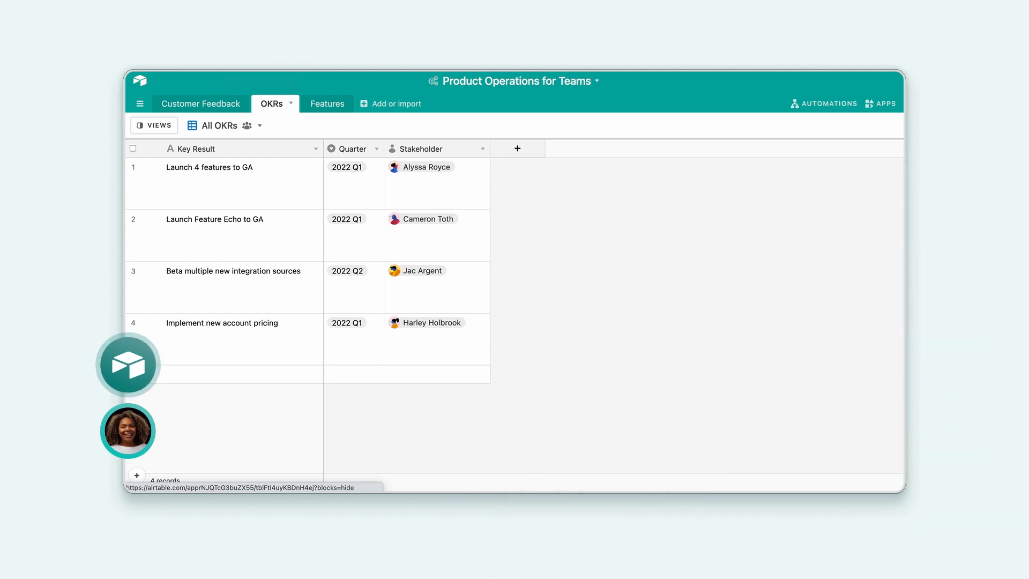
# Step: Link features to OKRs and Customer Feedback and add Complexity and Value ratings
pyautogui.click(322, 103)
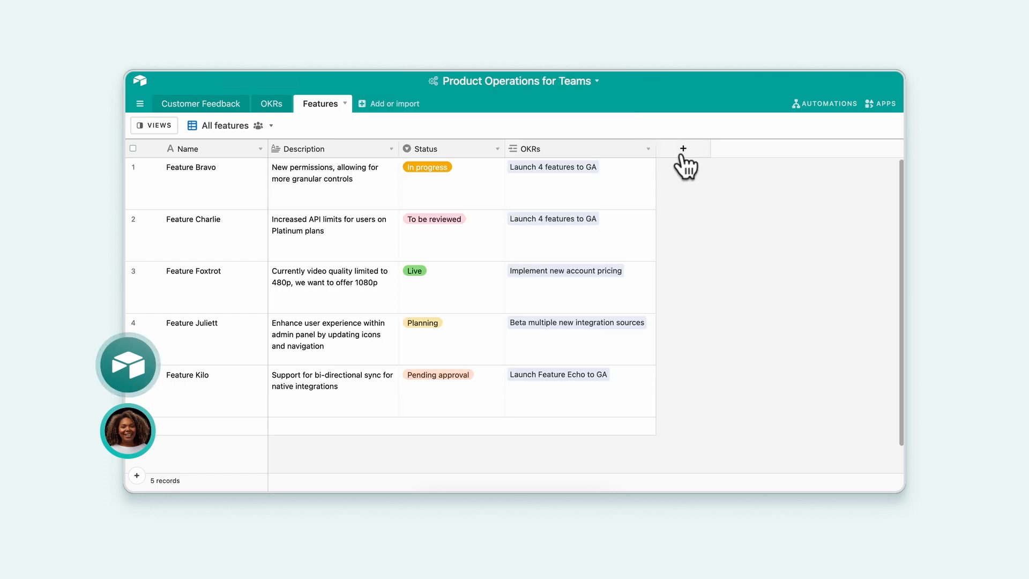
pyautogui.click(683, 148)
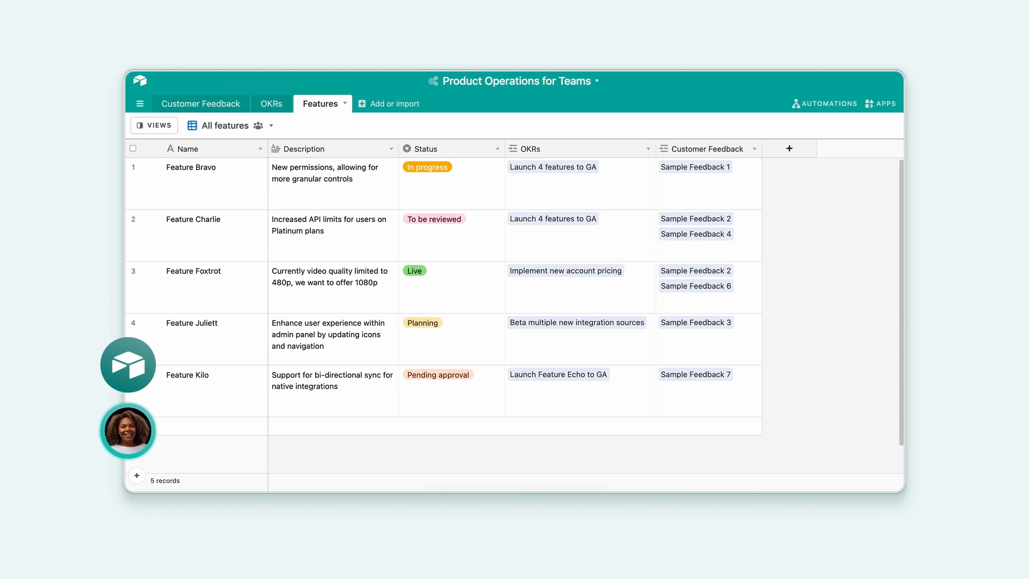
pyautogui.moveTo(270, 103)
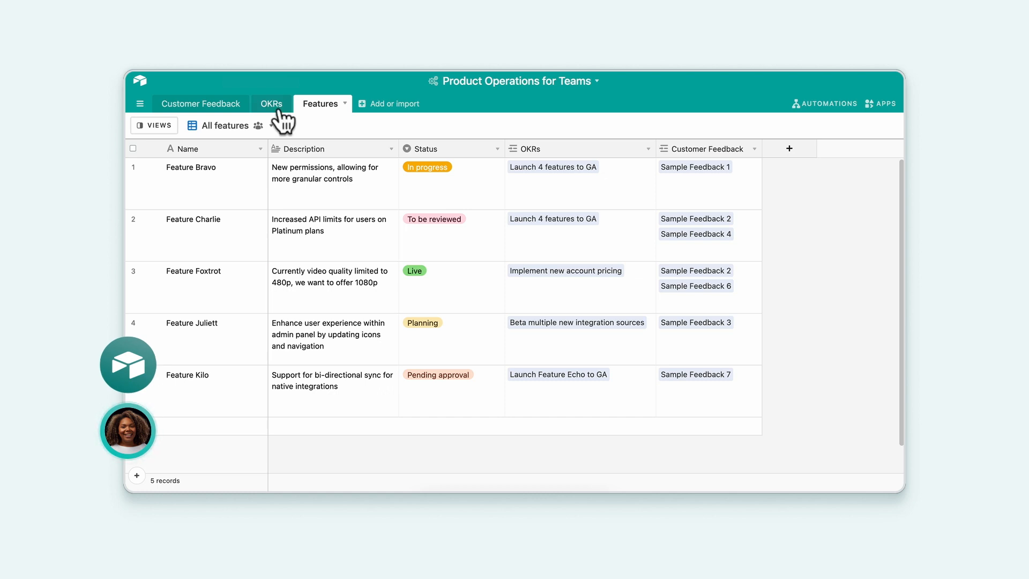
pyautogui.click(270, 103)
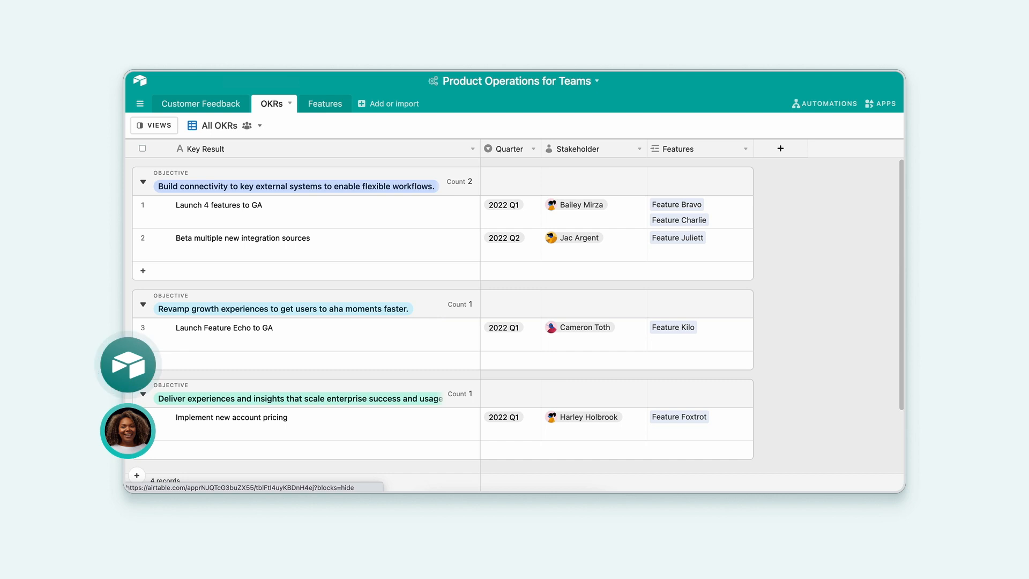
pyautogui.click(321, 103)
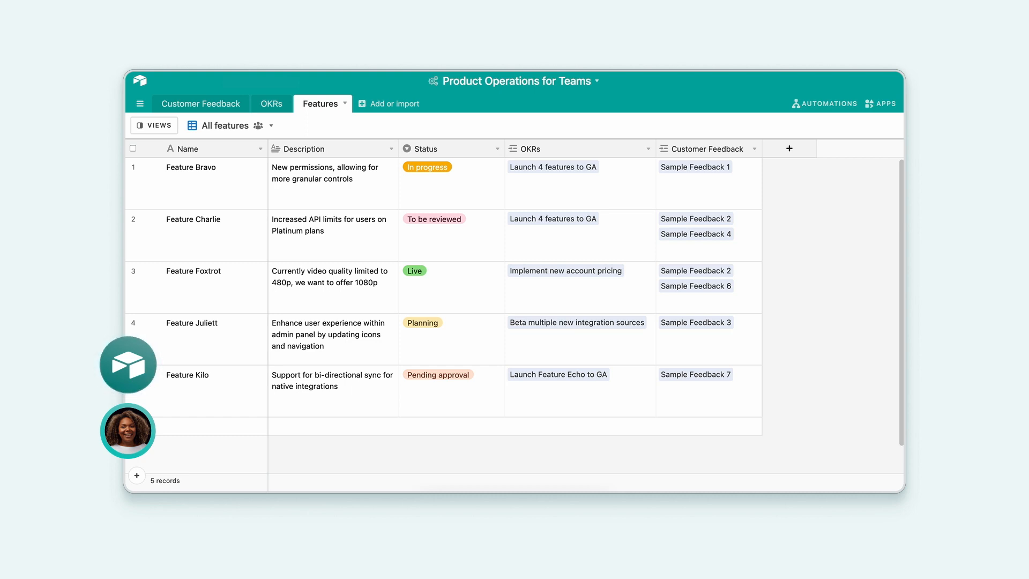
pyautogui.click(790, 149)
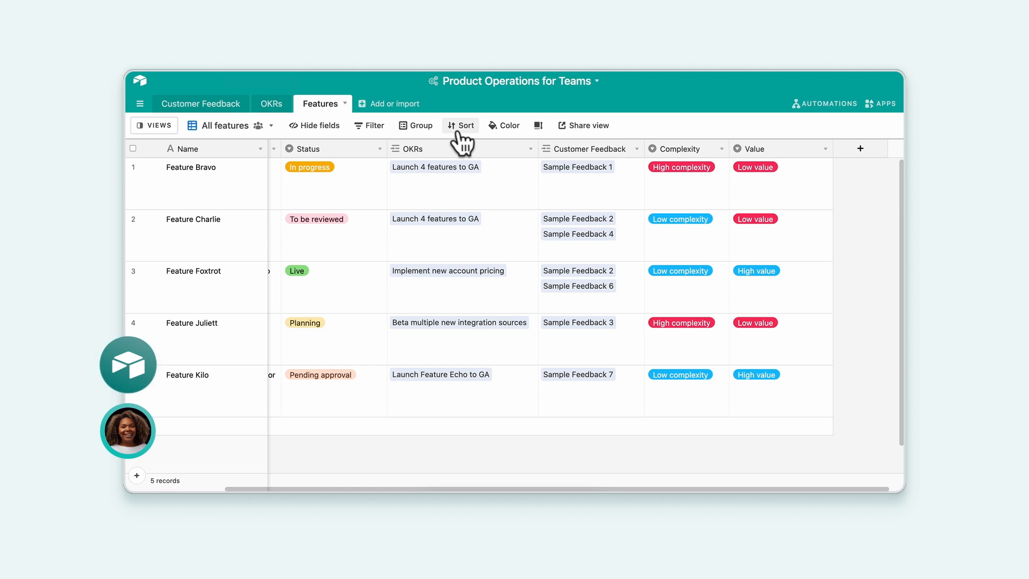
# Step: Sort features by Value high-first, then by Complexity low-first
pyautogui.click(460, 125)
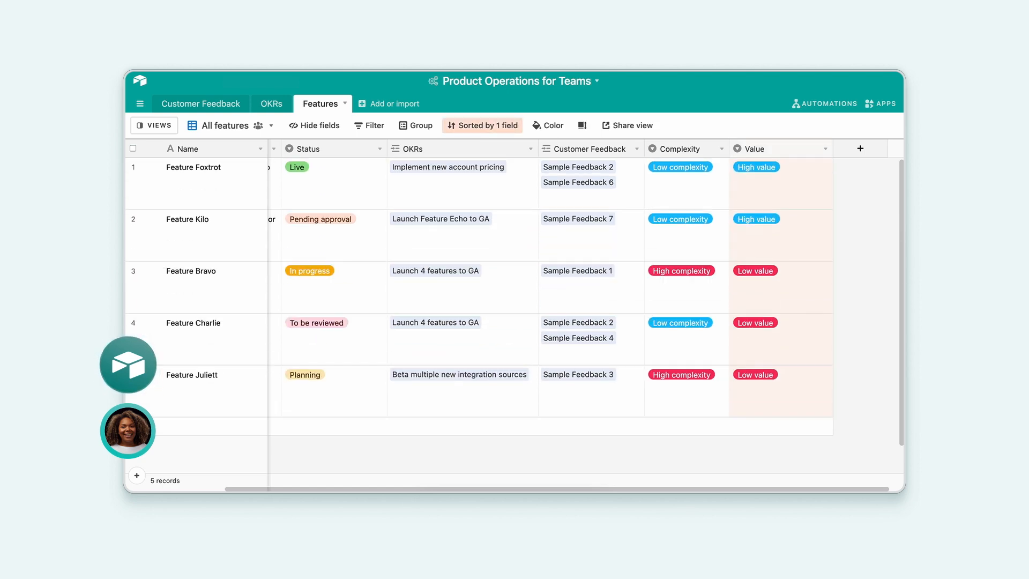
pyautogui.click(483, 125)
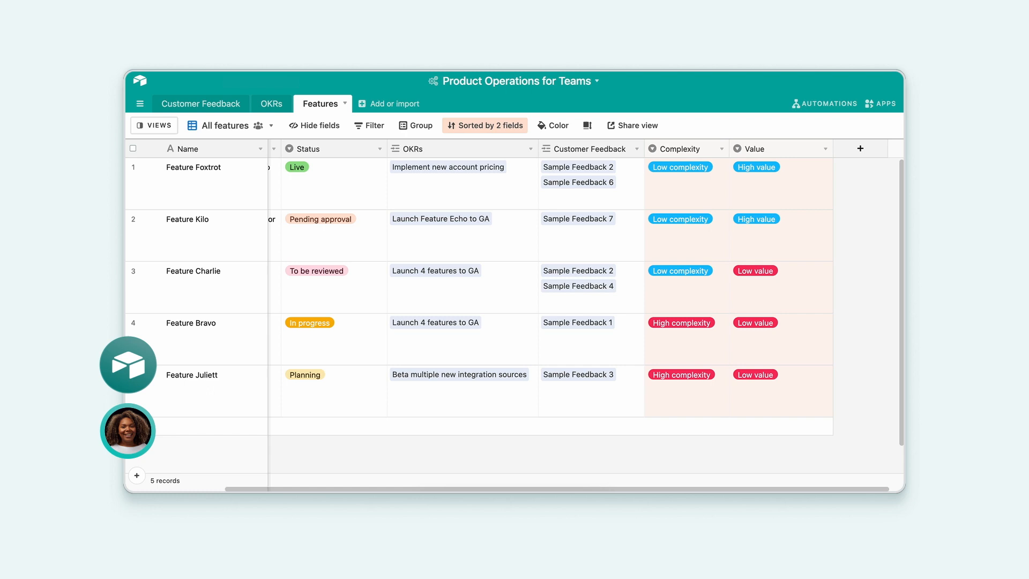
pyautogui.hscroll(3)
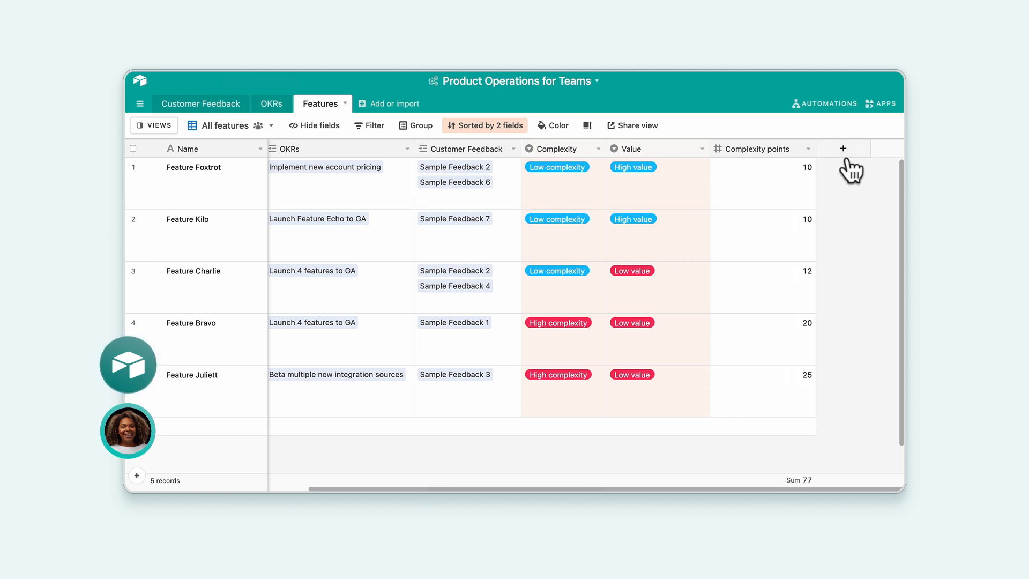
pyautogui.hscroll(3)
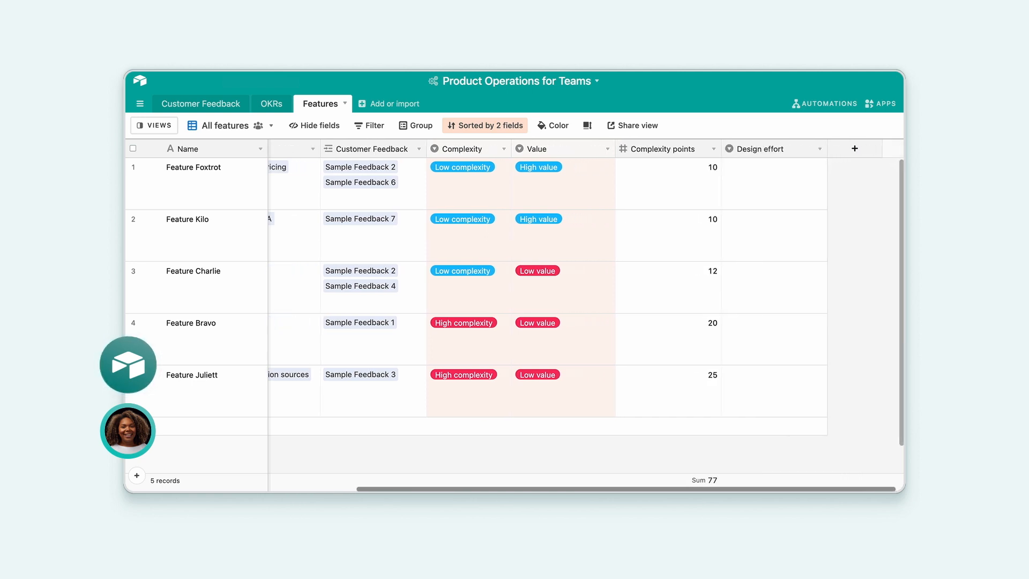
# Step: Hide Complexity, Value, Complexity points, Design effort and Engineering effort from the view
pyautogui.hscroll(3)
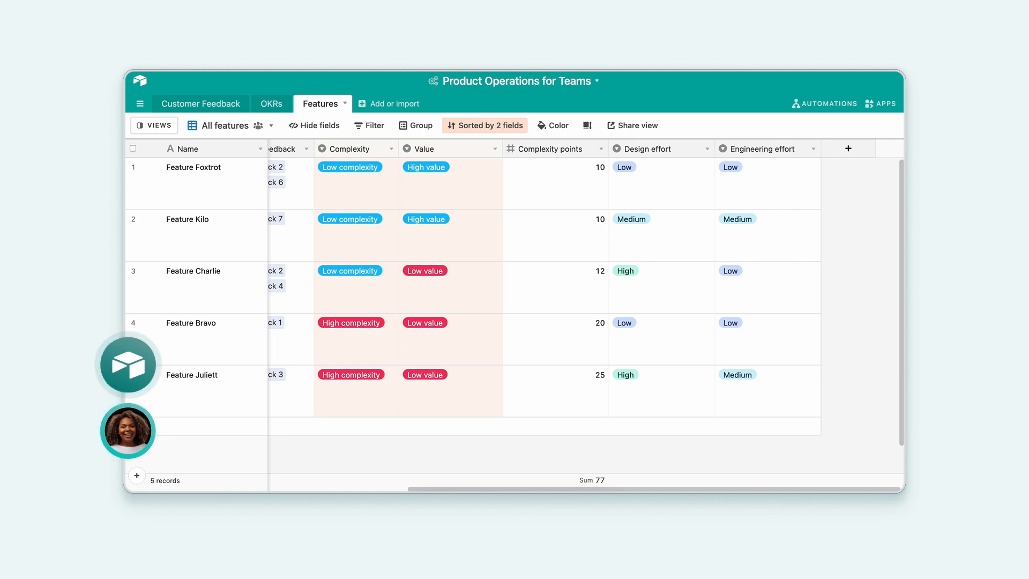
pyautogui.click(315, 126)
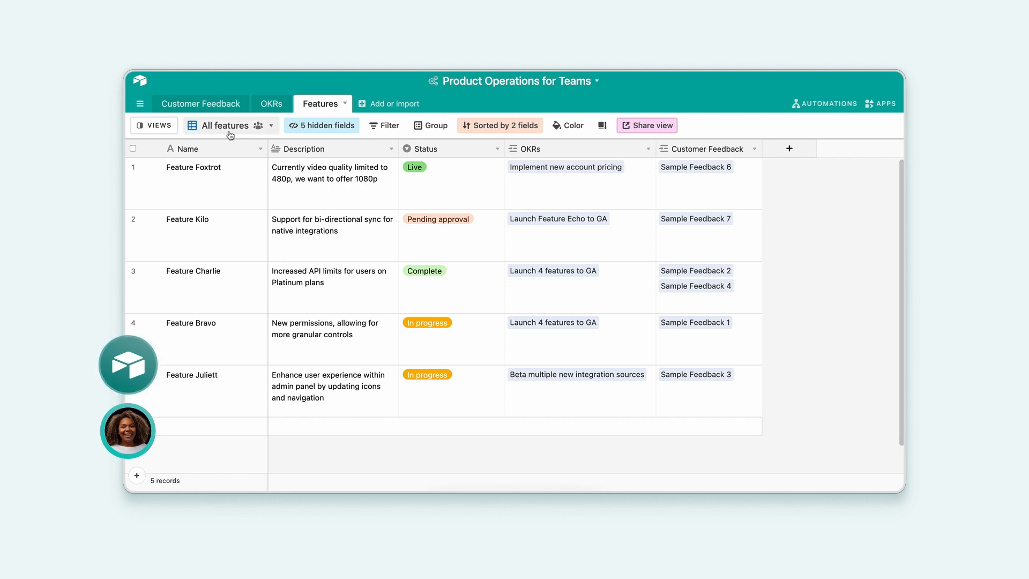
# Step: Show the Committed features Kanban and move Feature Bravo into Complete
pyautogui.click(226, 126)
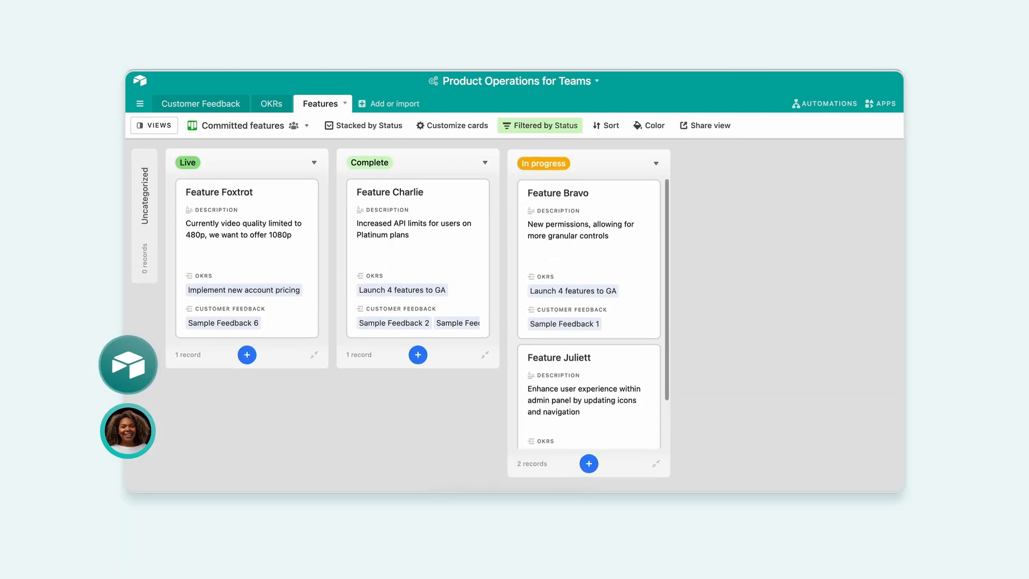
pyautogui.click(704, 126)
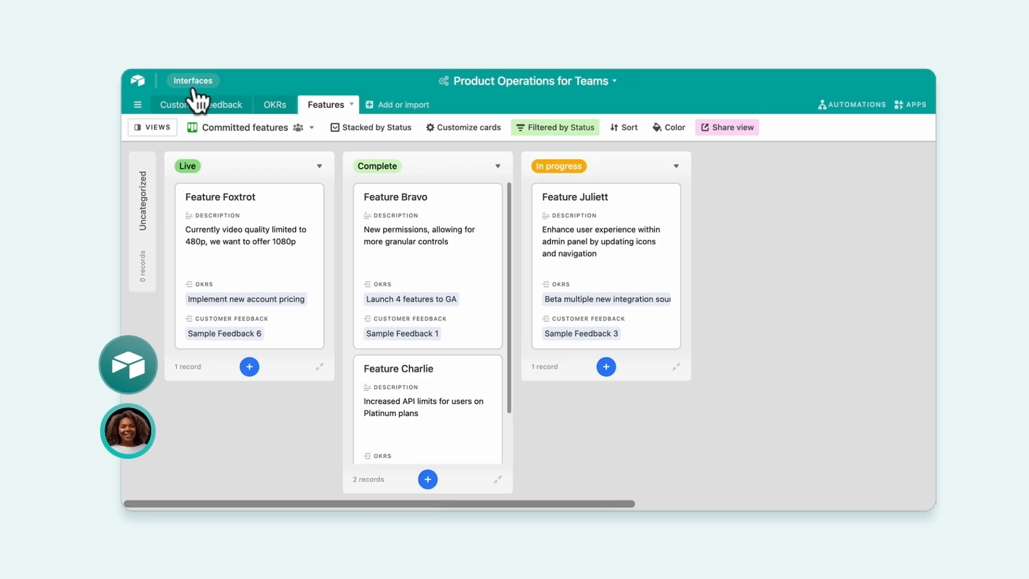
# Step: Filter the Product Roadmap project cards to Shipped, leaving Feature Golf and Feature Alpha
pyautogui.click(193, 81)
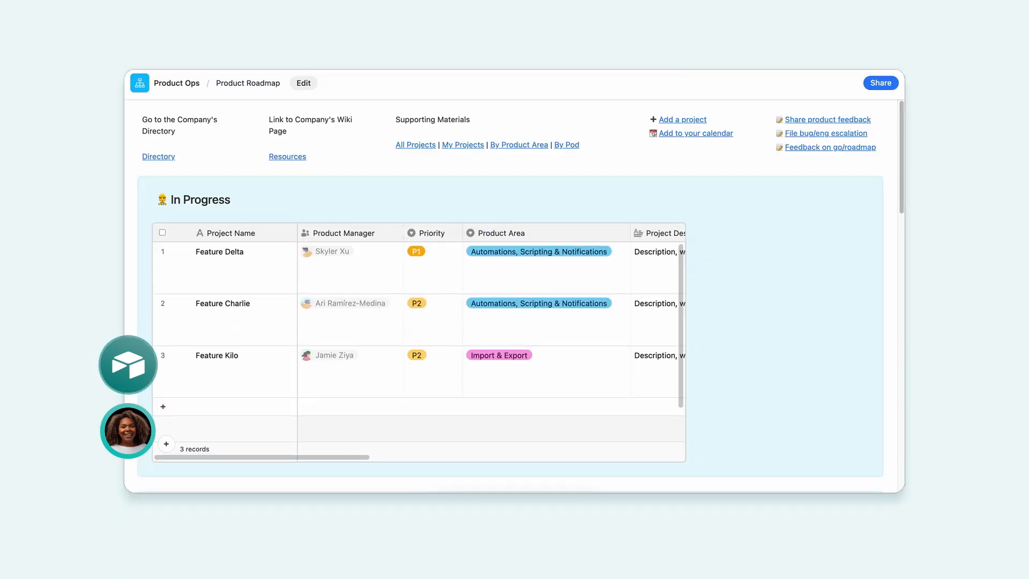
pyautogui.scroll(-3)
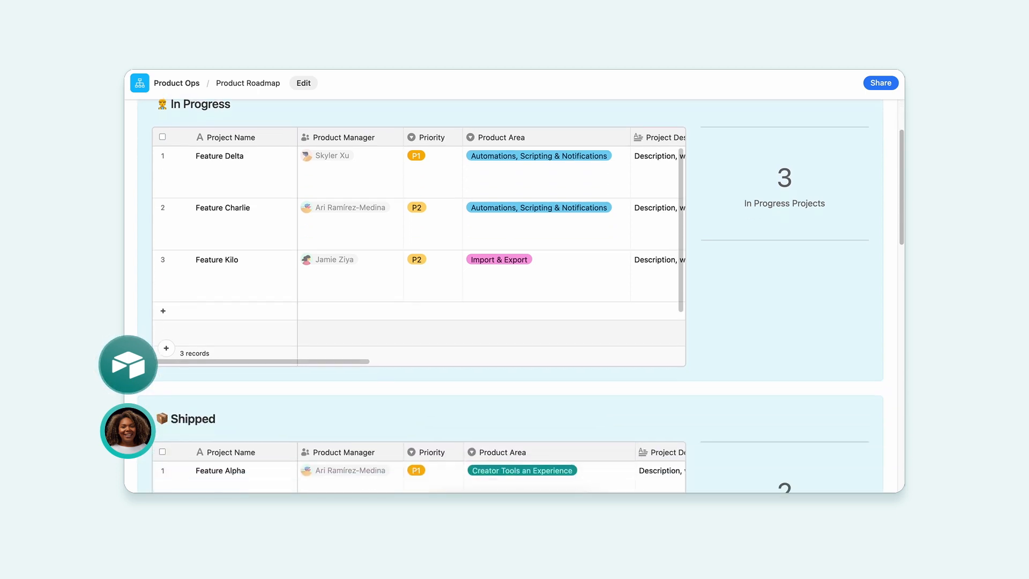
pyautogui.scroll(-3)
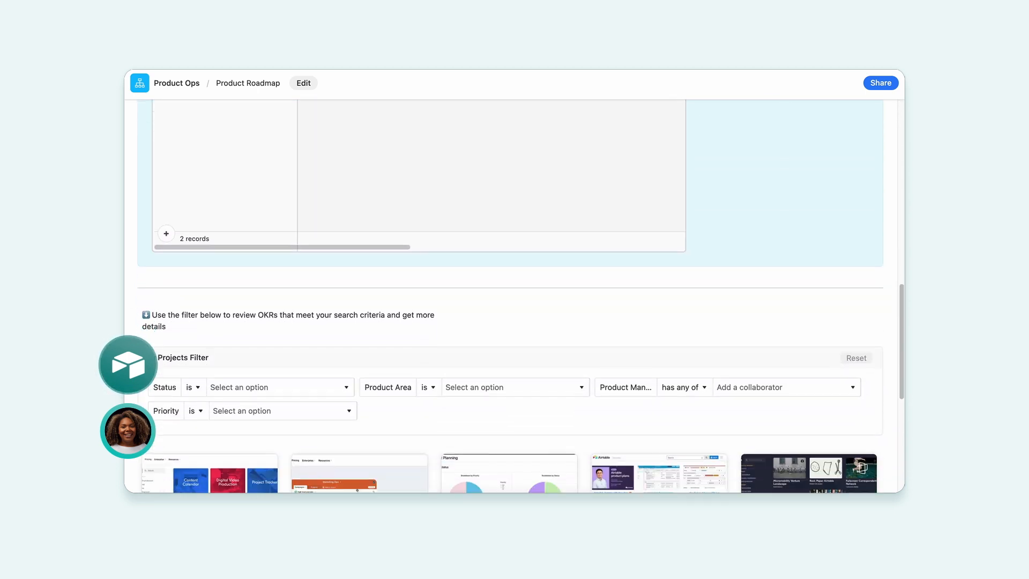
pyautogui.scroll(-3)
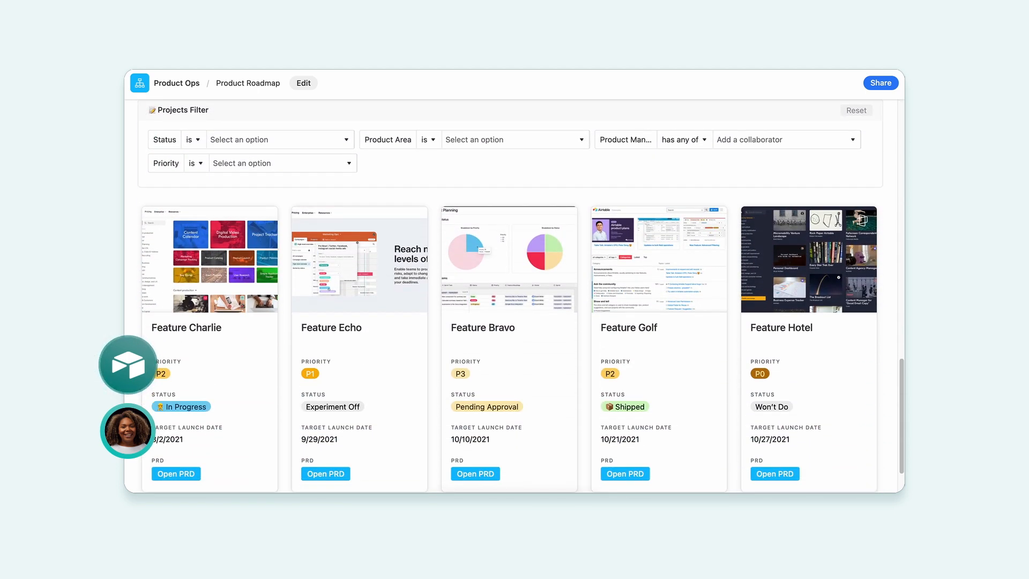
pyautogui.click(279, 139)
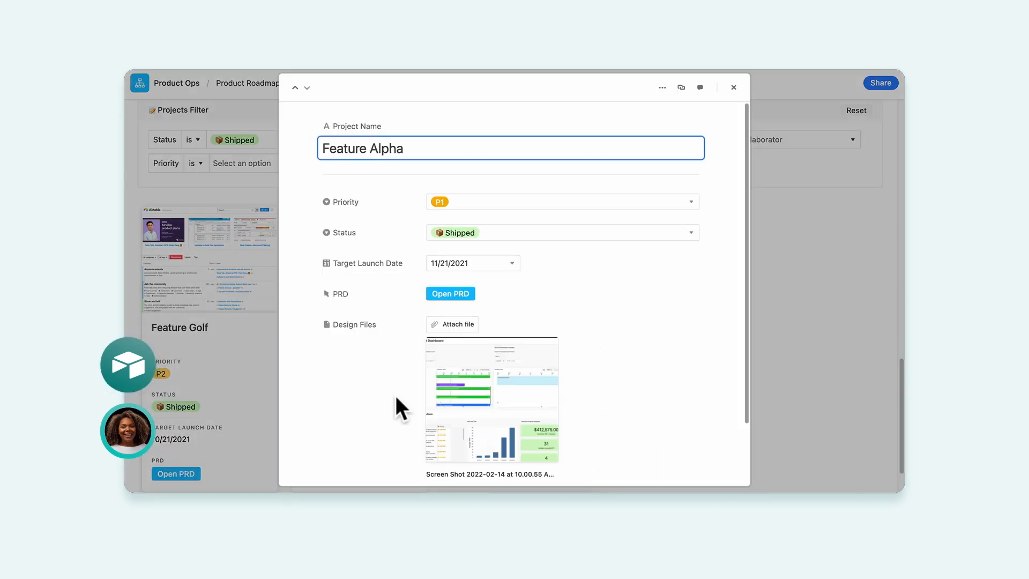
pyautogui.click(733, 87)
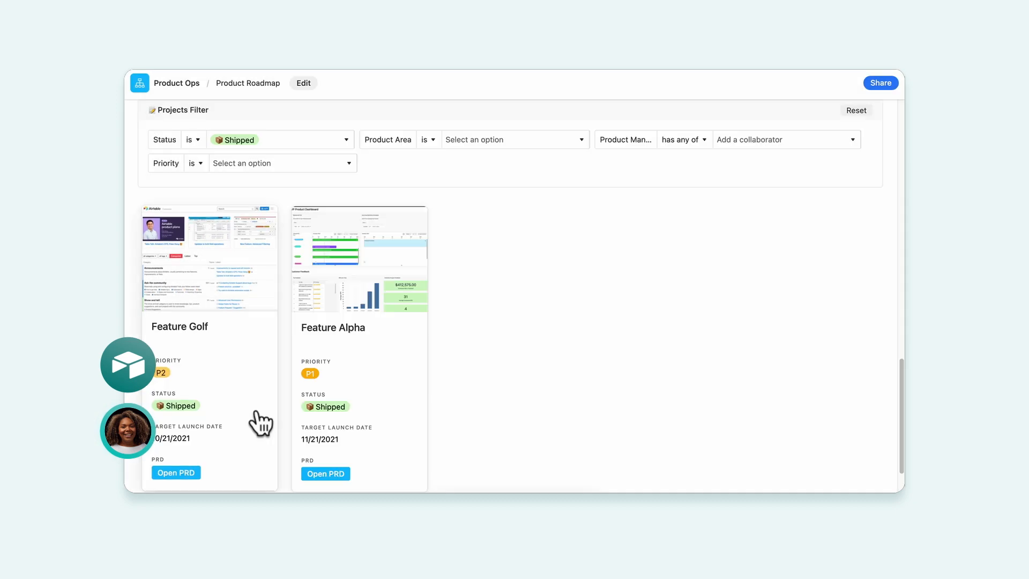